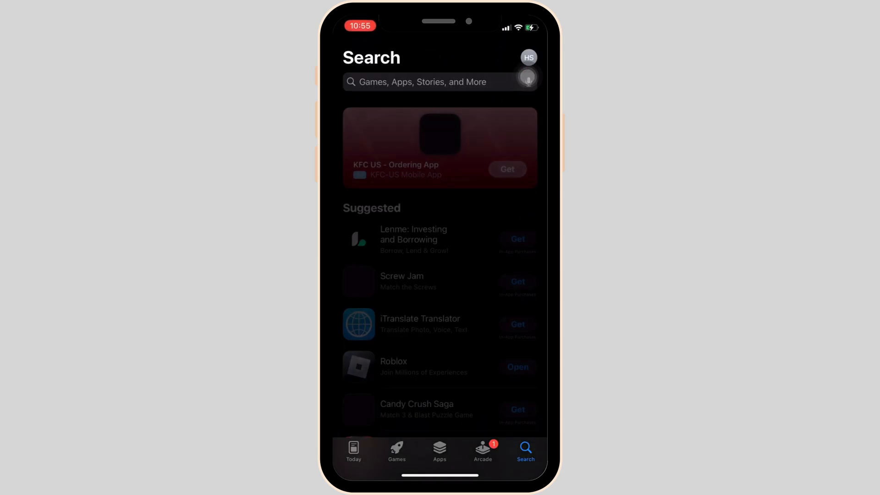
# Search the App Store for "lyft".
pyautogui.write('lyft')
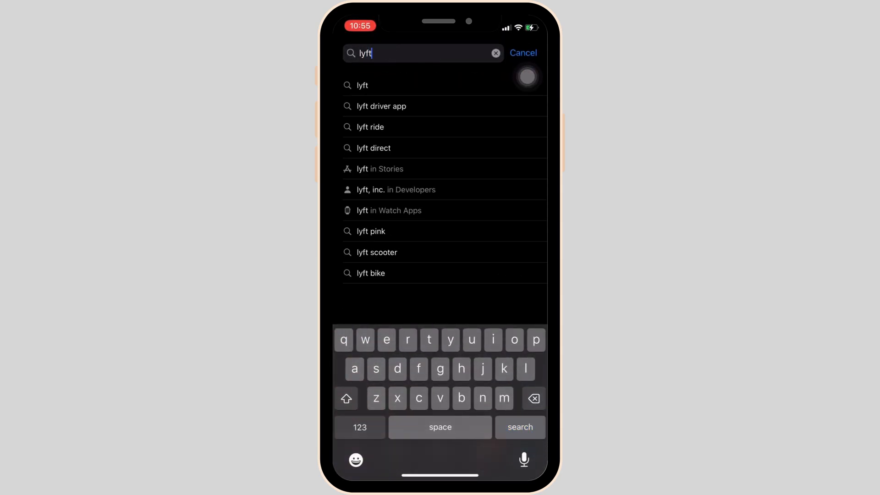
pyautogui.click(519, 427)
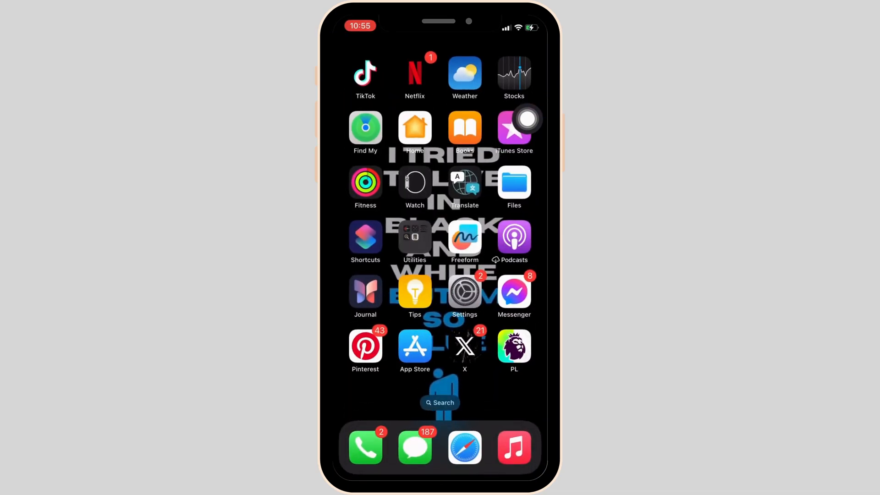
# Launch Settings and scroll the iPhone Storage app list down to Lyft.
pyautogui.click(464, 290)
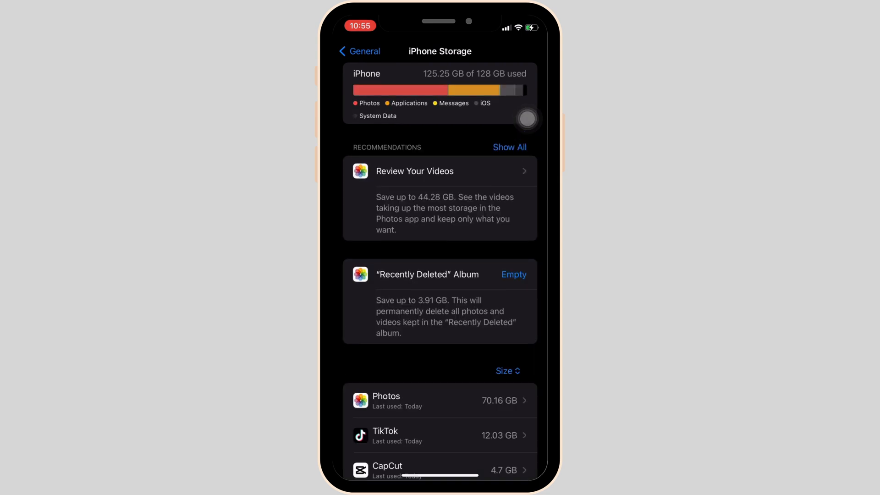
pyautogui.scroll(-3)
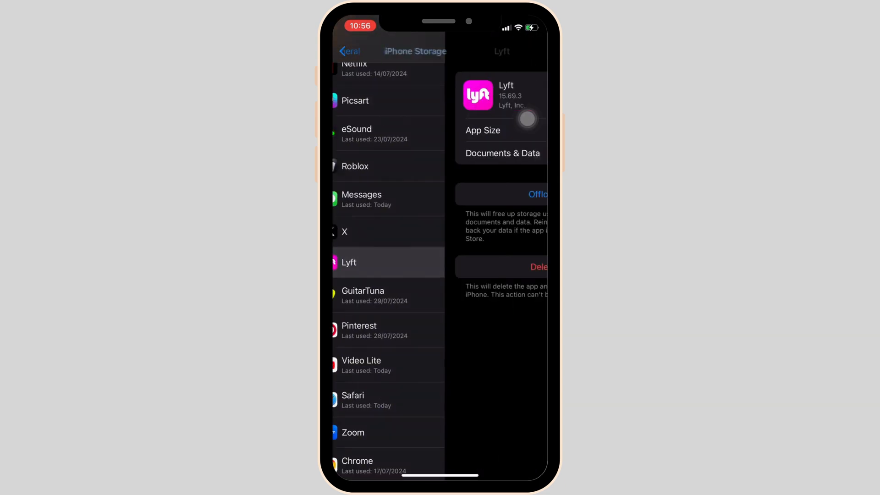
# Offload the Lyft app from its storage page and confirm the offload.
pyautogui.click(348, 262)
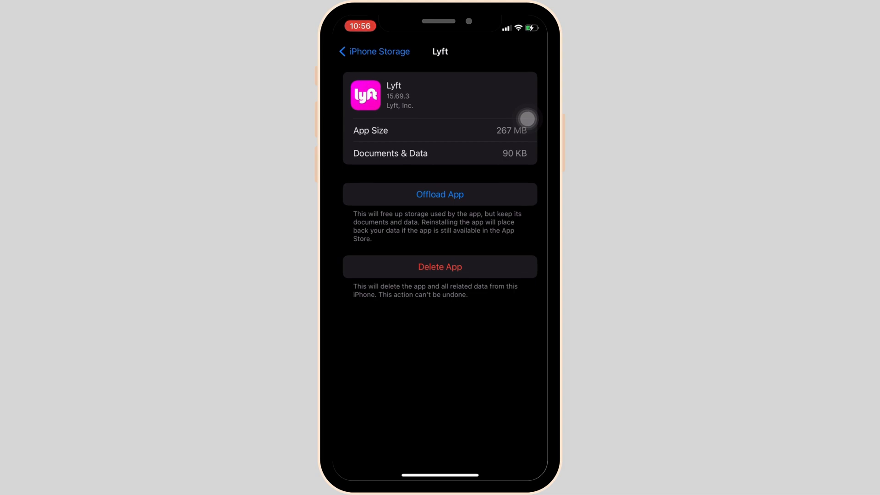
pyautogui.click(439, 195)
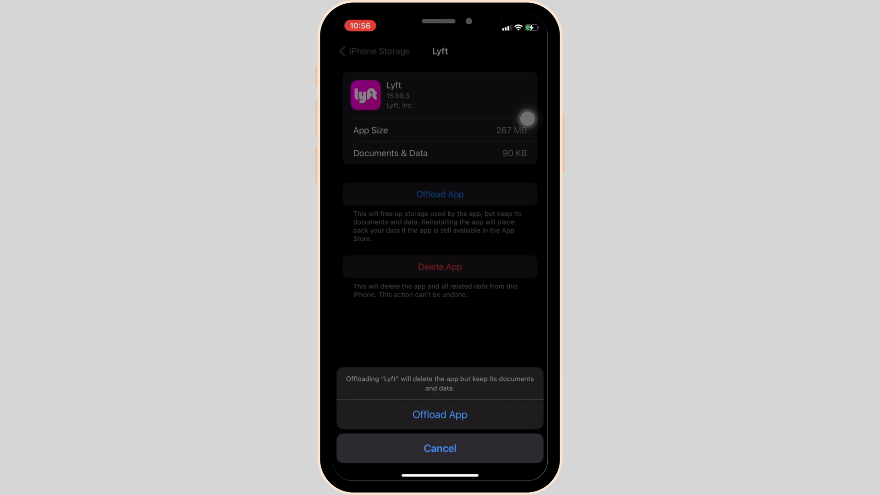
pyautogui.click(440, 414)
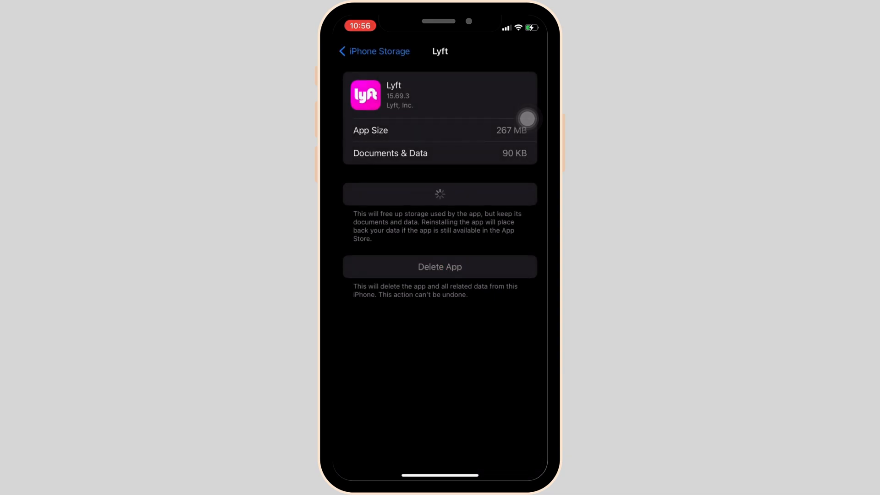